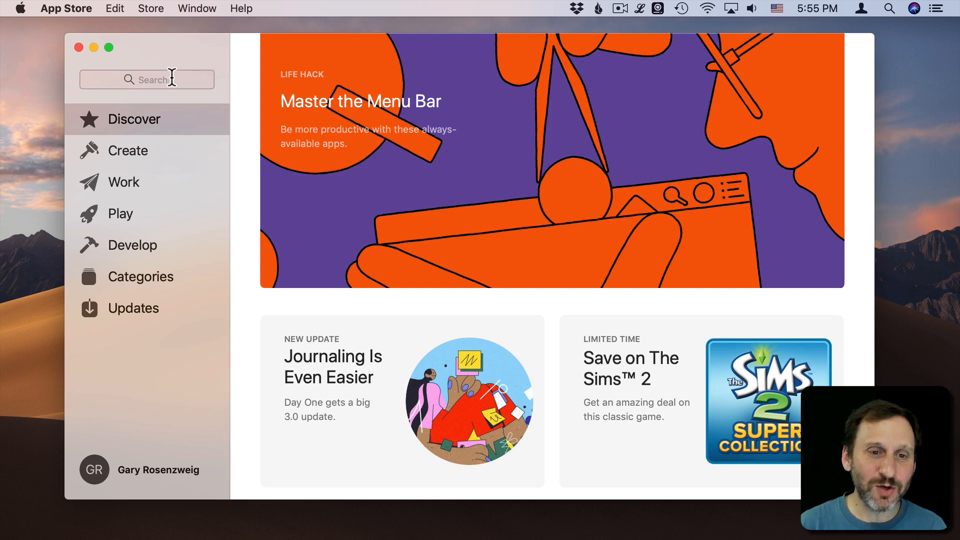
Search the App Store for 'etrecheck' and open EtreCheck's product page
left_click(146, 80)
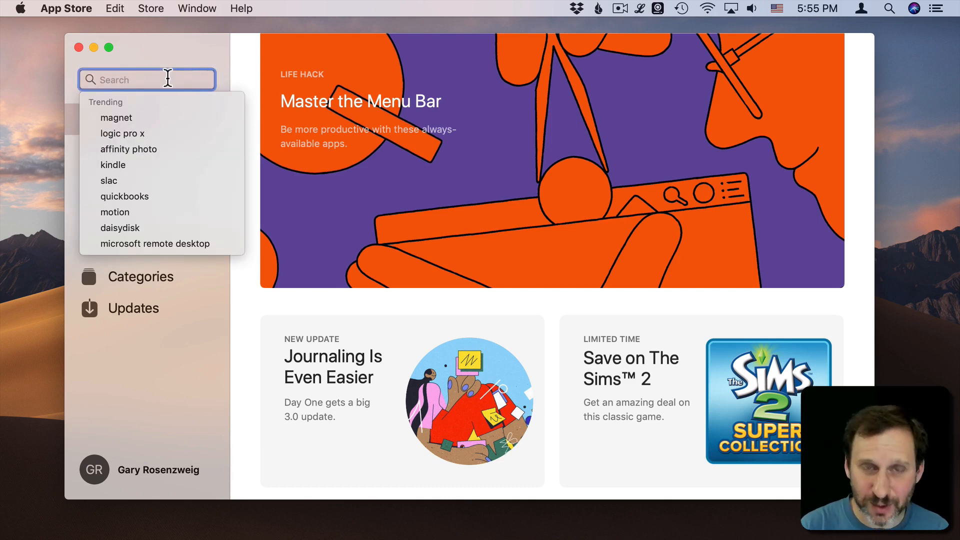
type("etreche")
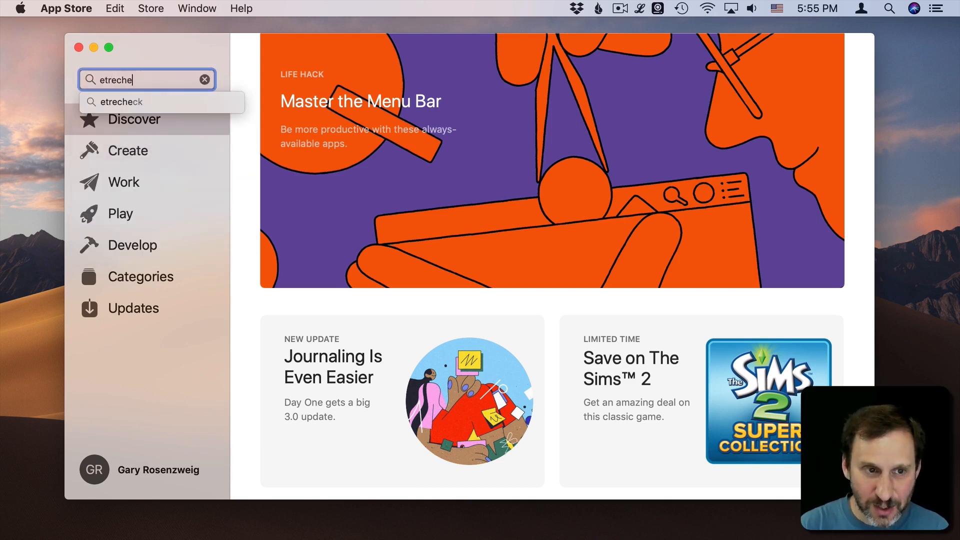
left_click(116, 102)
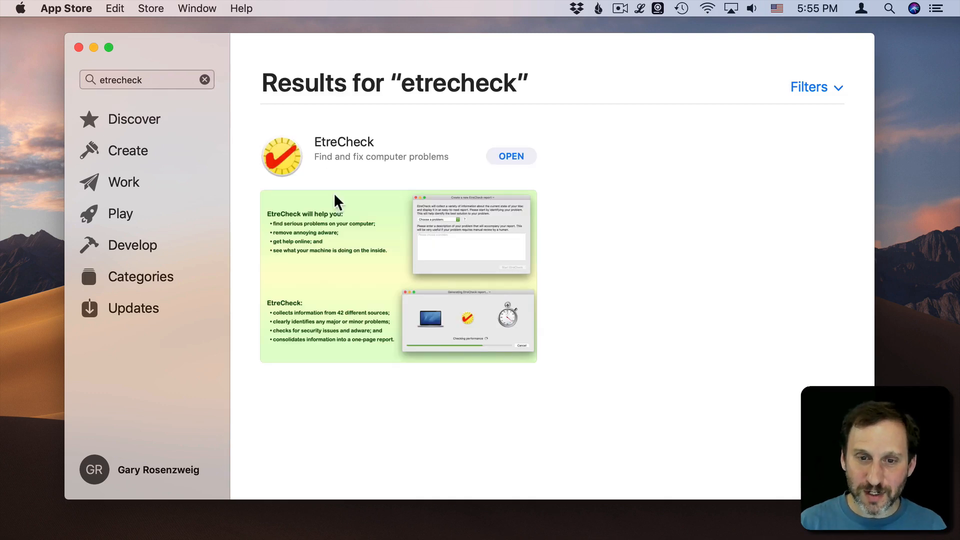
left_click(343, 141)
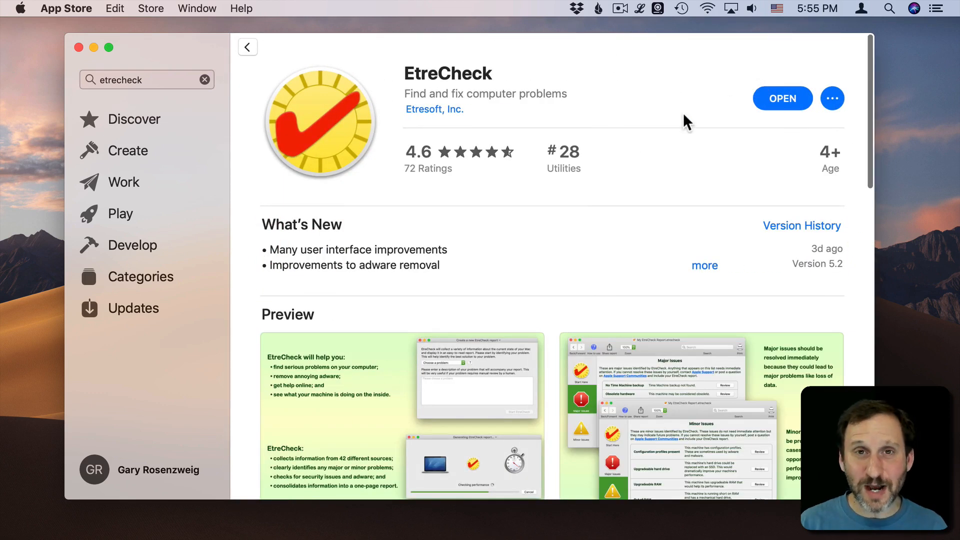
mouse_move(557, 219)
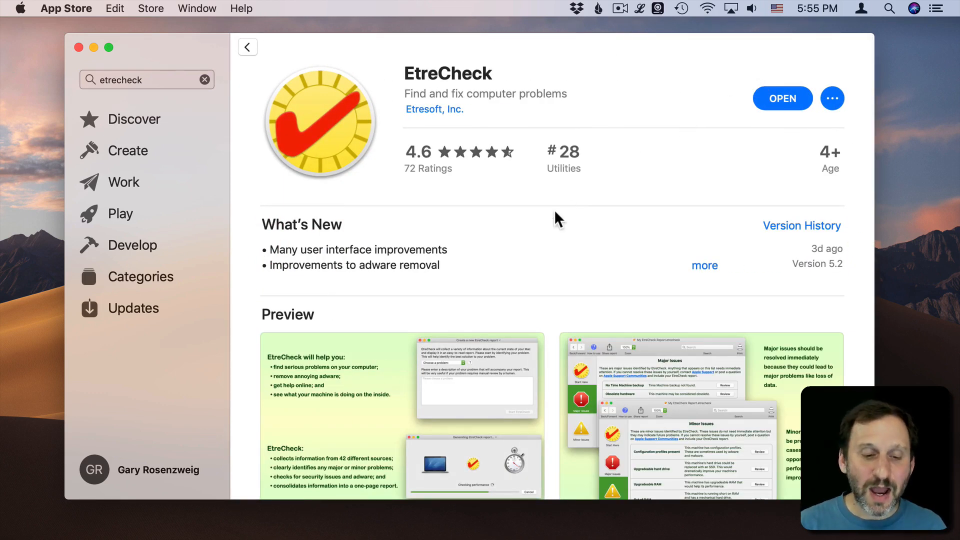
mouse_move(222, 520)
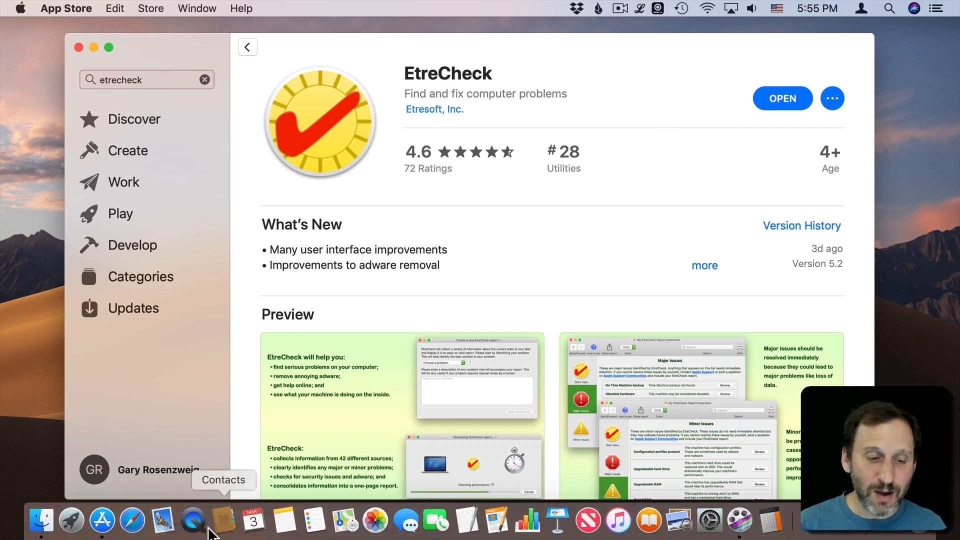
Switch to Safari showing the etrecheck.com homepage with its free download offer
left_click(132, 522)
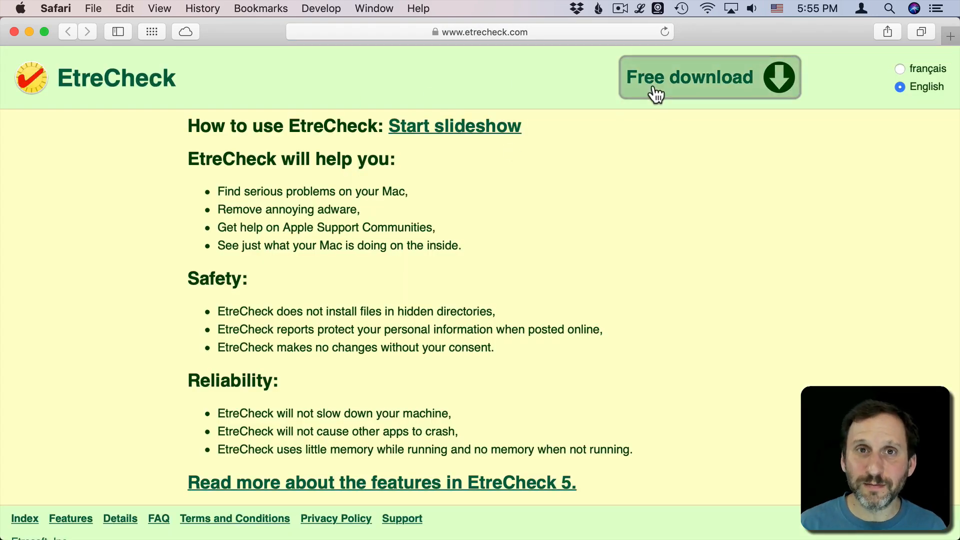
mouse_move(256, 115)
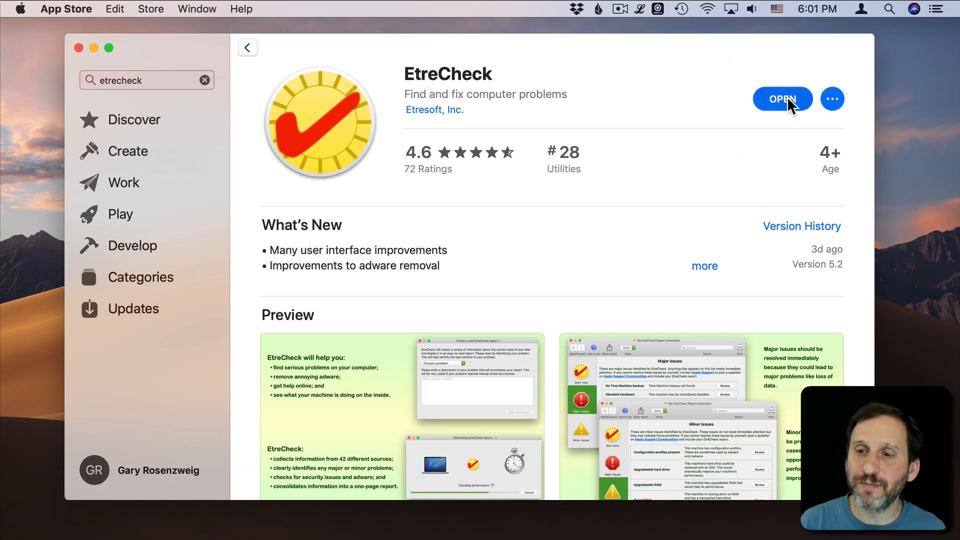
Launch EtreCheck from the store and choose 'No problem - just checking' as the problem
left_click(782, 99)
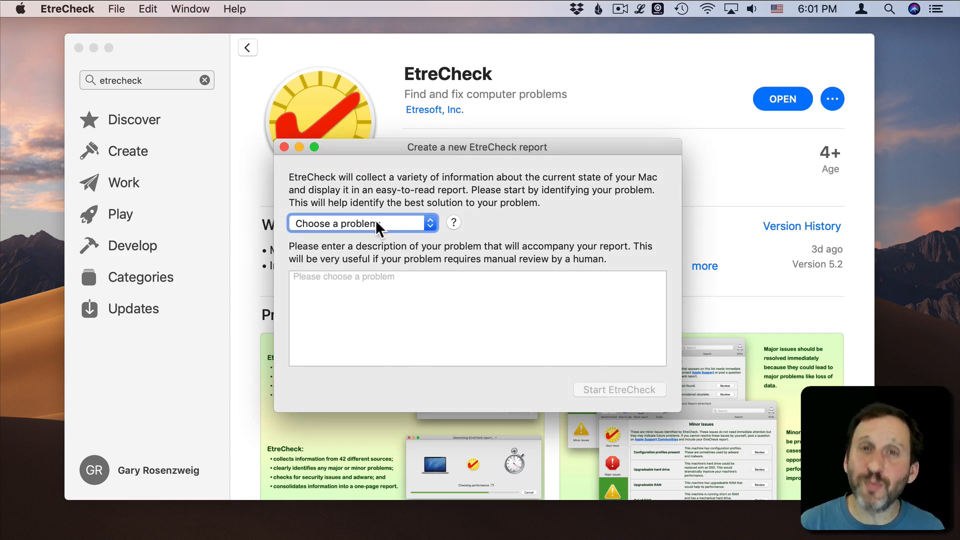
left_click(361, 223)
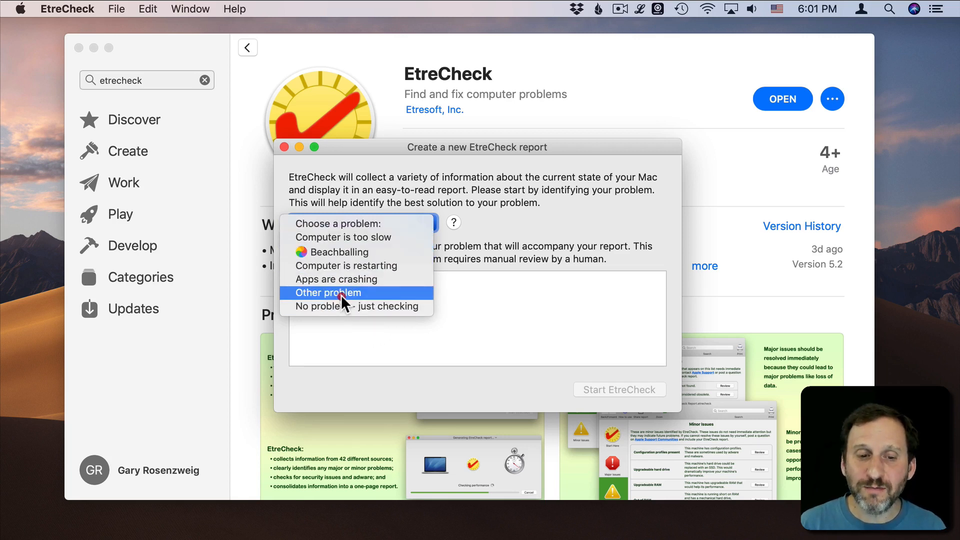
mouse_move(349, 306)
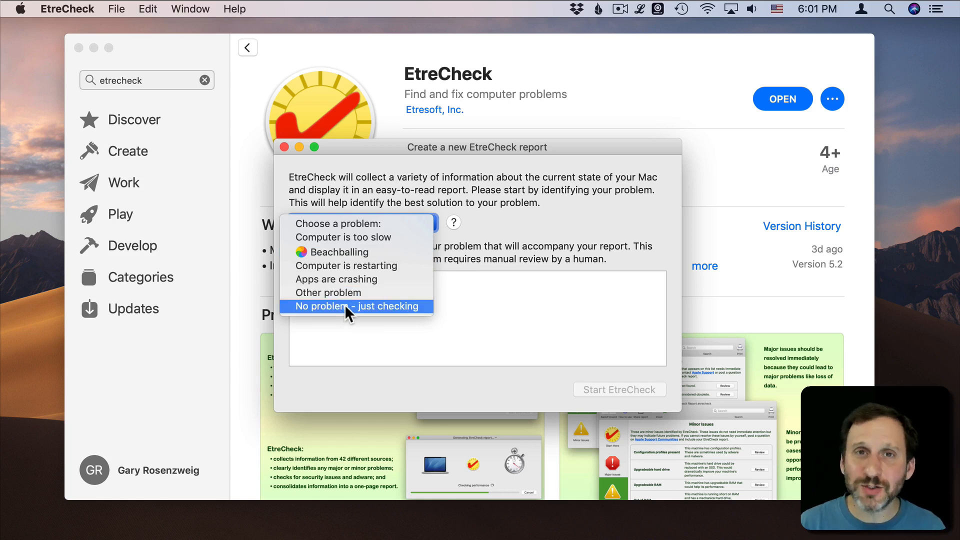
left_click(355, 306)
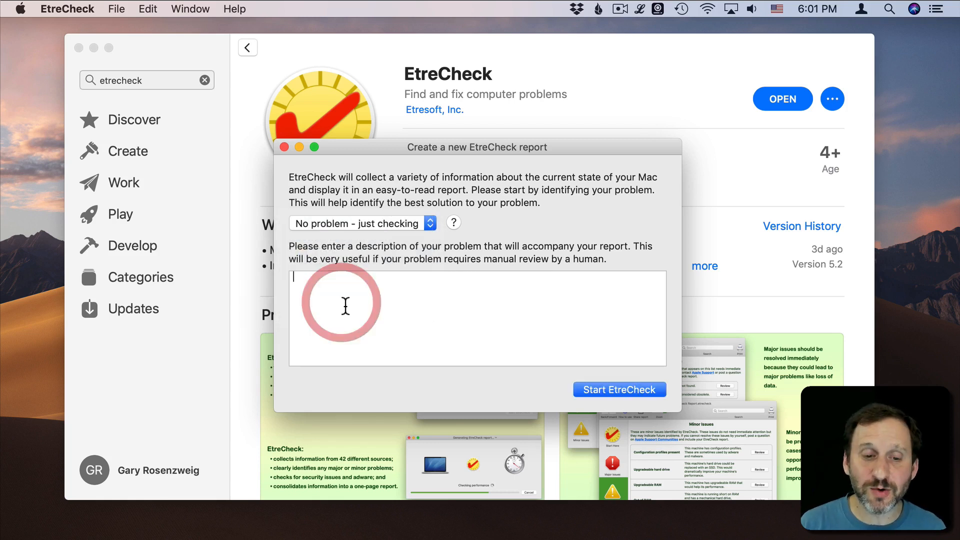
left_click(618, 389)
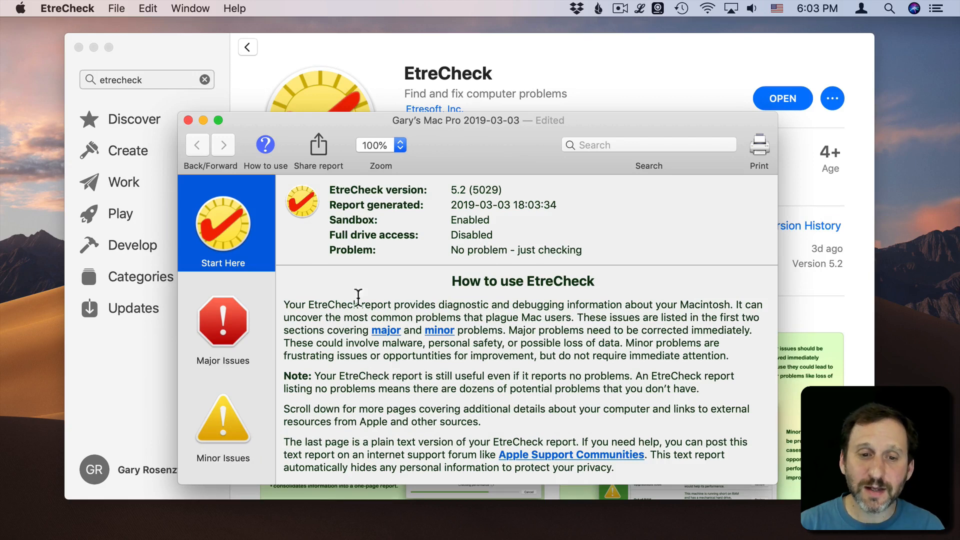
View the report's Major Issues, then its Minor Issues page
scroll("down", 3)
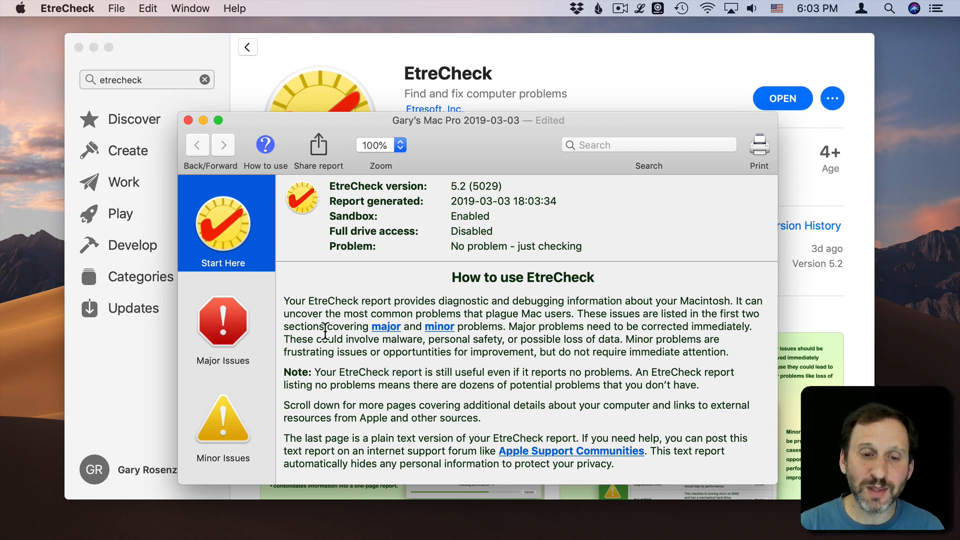
left_click(222, 321)
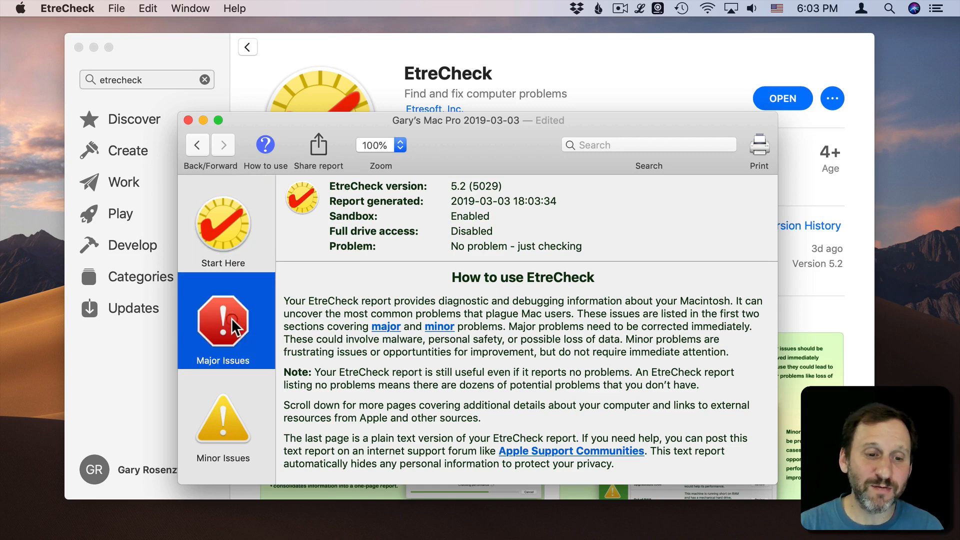
left_click(223, 422)
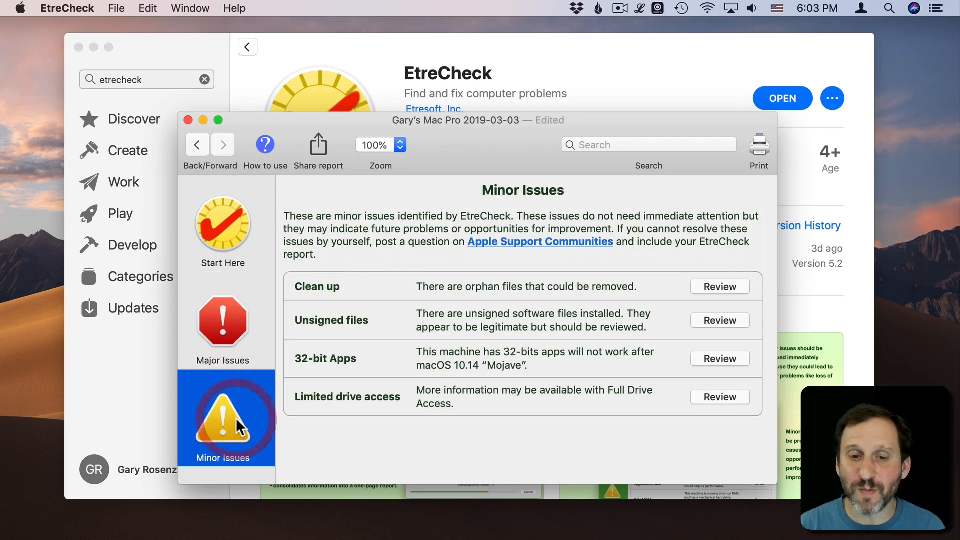
mouse_move(331, 348)
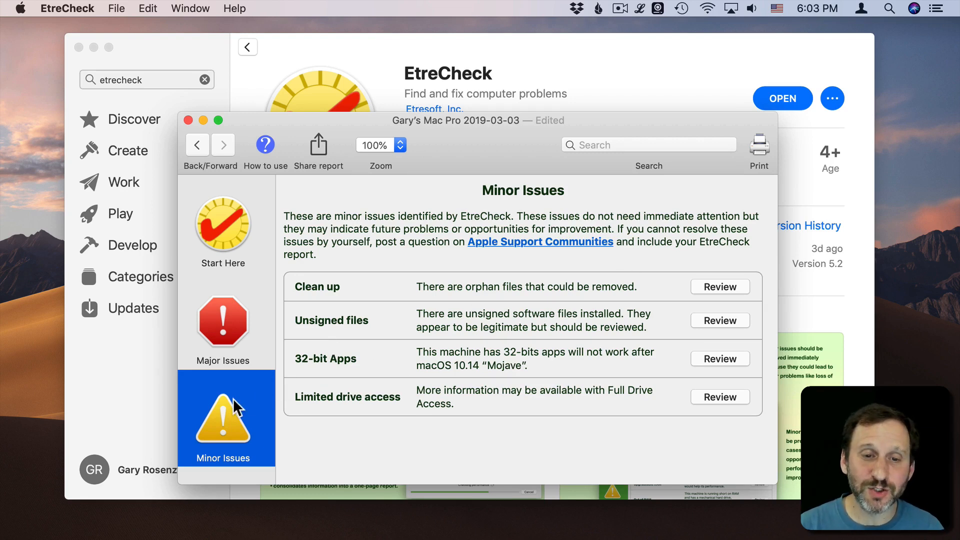
Return to Start Here and show the Share report options (Copy report, Mail, Messages, More)
left_click(222, 230)
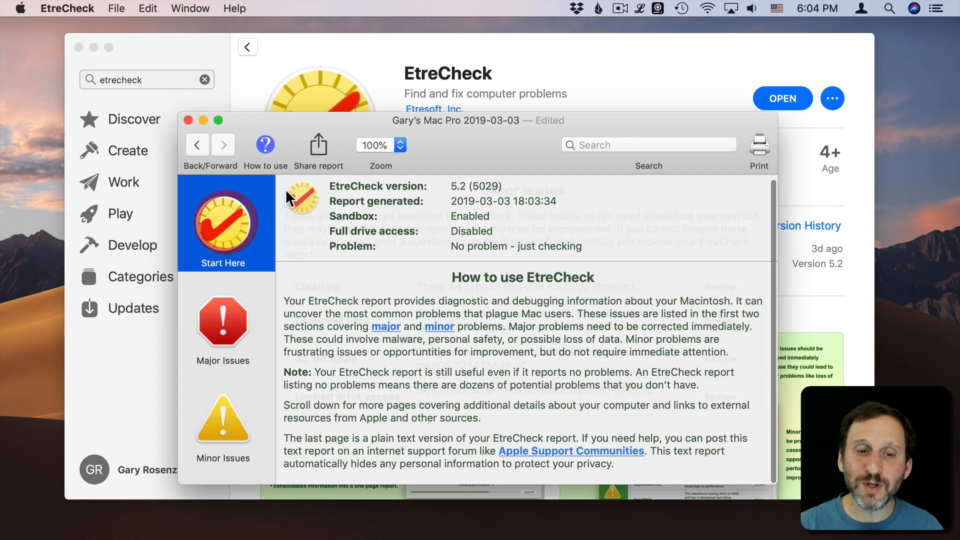
left_click(317, 145)
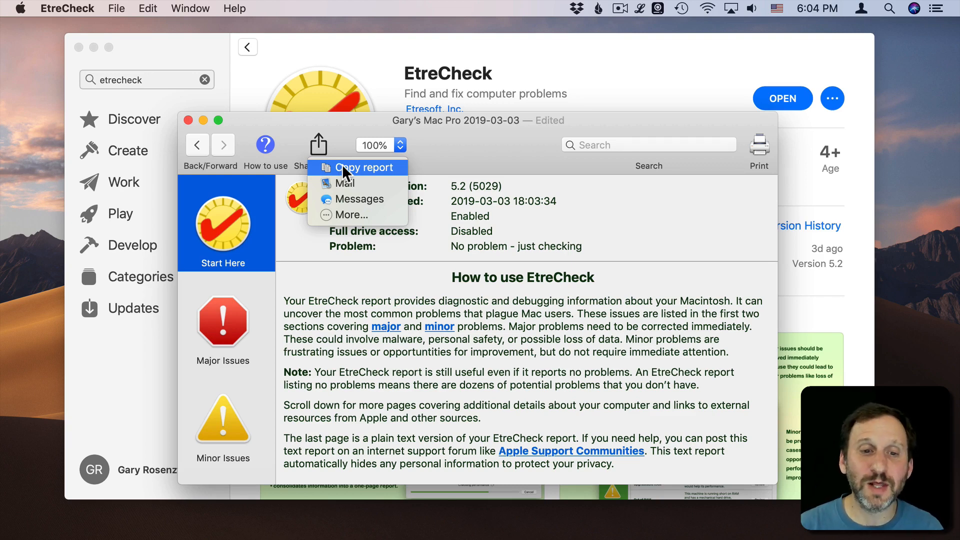
mouse_move(347, 183)
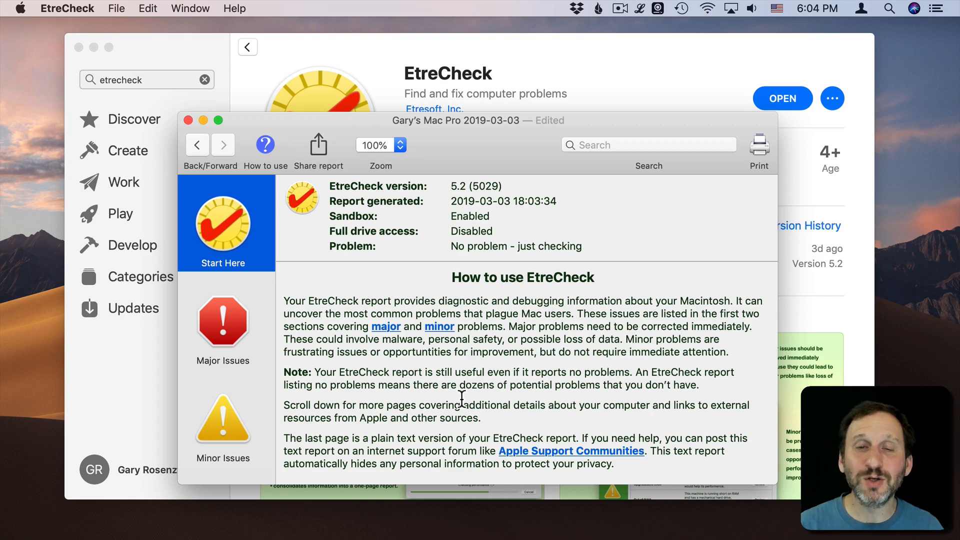
Scroll through the plain-text report down to the Software Installs list
scroll("down", 3)
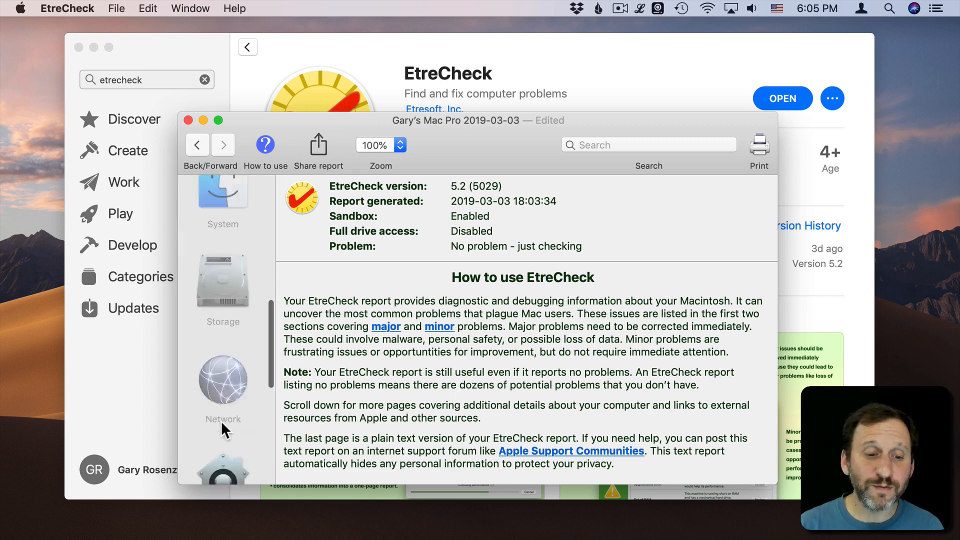
scroll("down", 3)
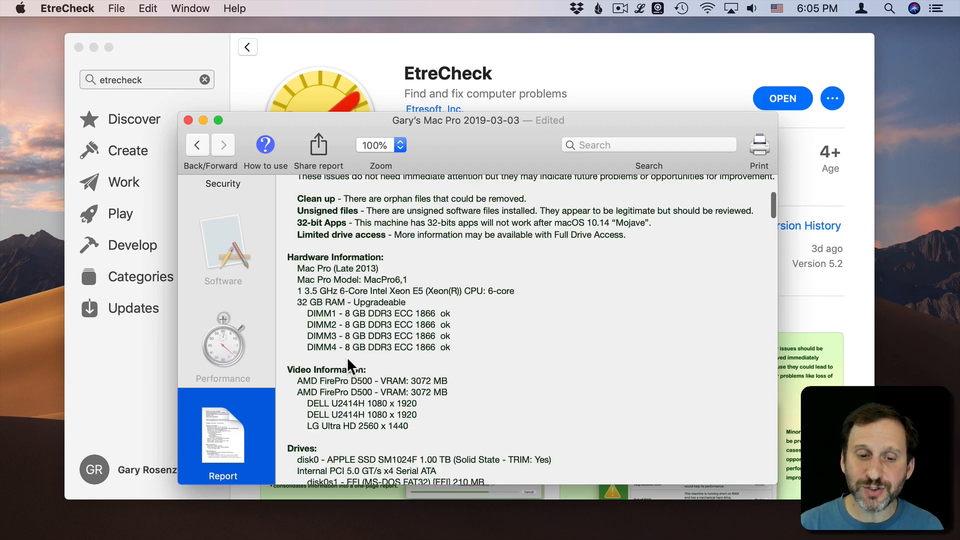
scroll("down", 3)
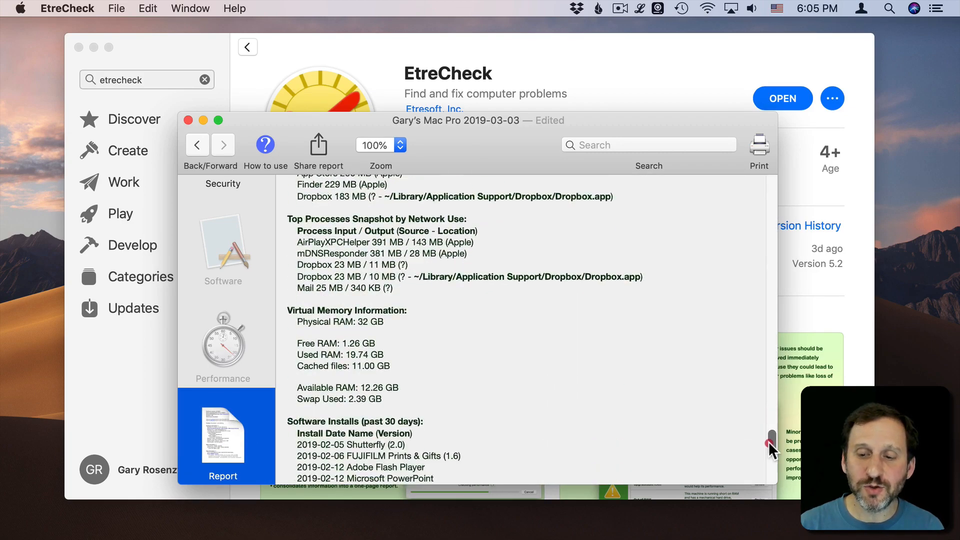
scroll("down", 3)
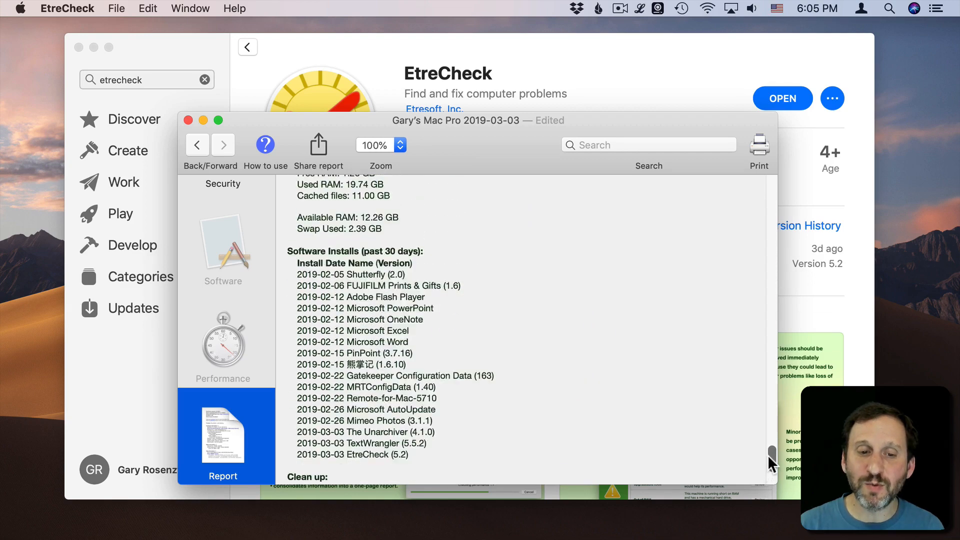